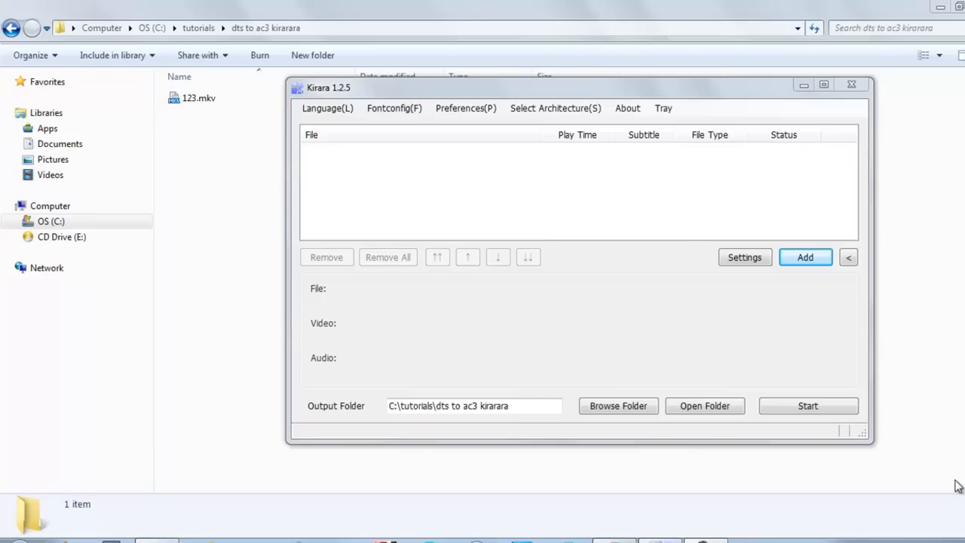
mouse_move(441, 103)
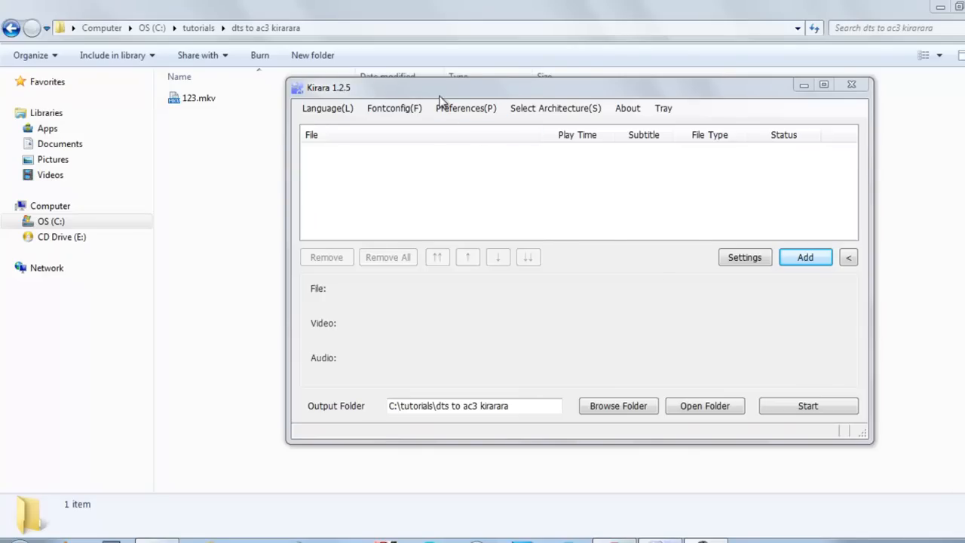
Drag 123.mkv from Explorer into the Kirara queue so it sits as Waiting
click(199, 98)
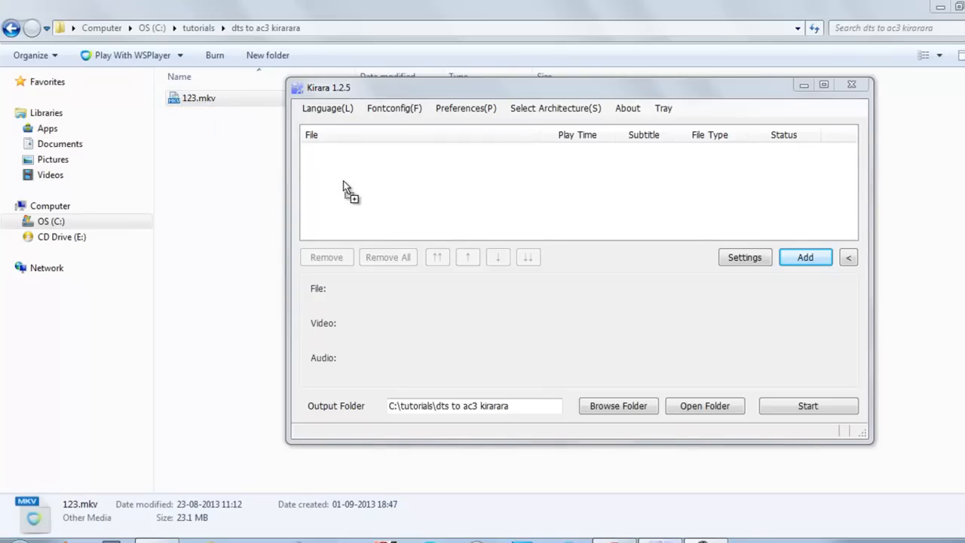
click(806, 257)
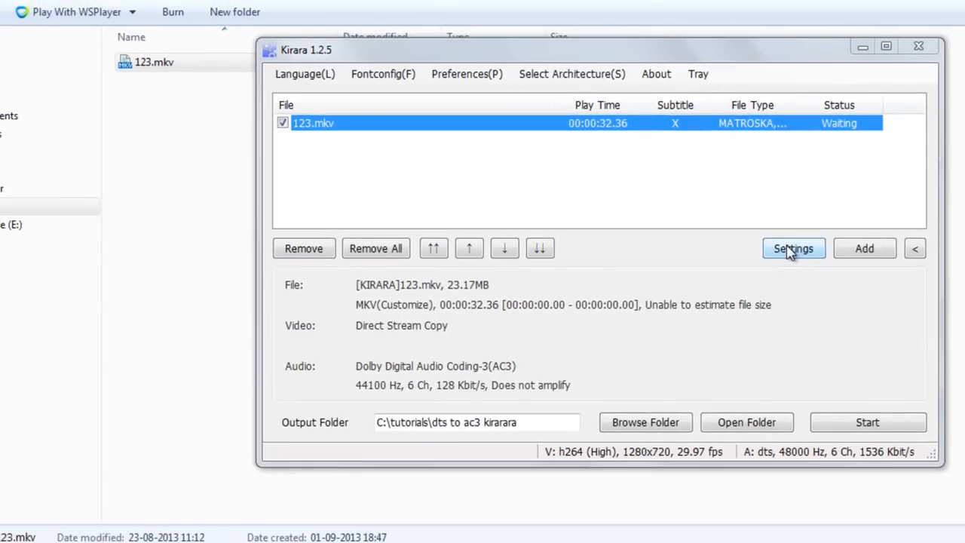
In Encoding settings keep [MKV] - Matroska output and set Video Codec to Direct Stream Copy
click(793, 247)
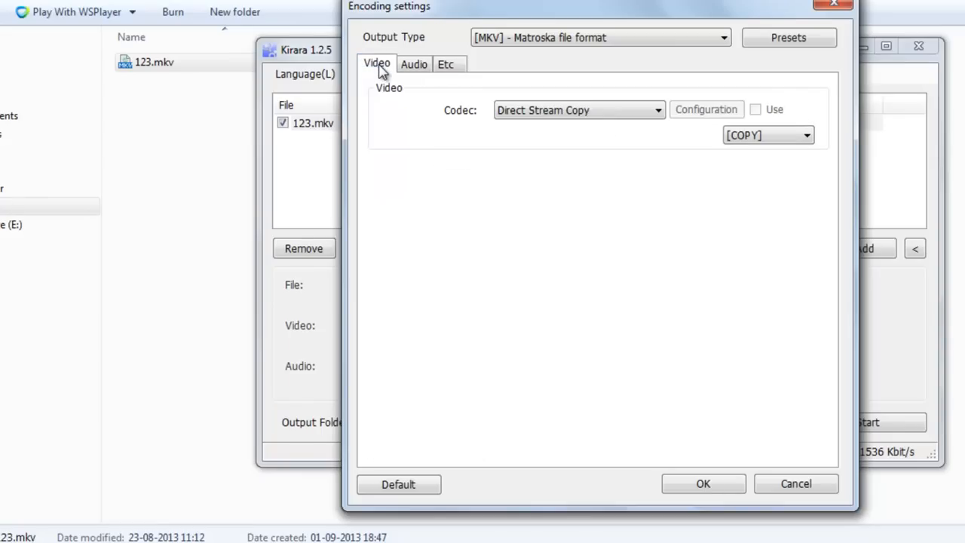
click(601, 36)
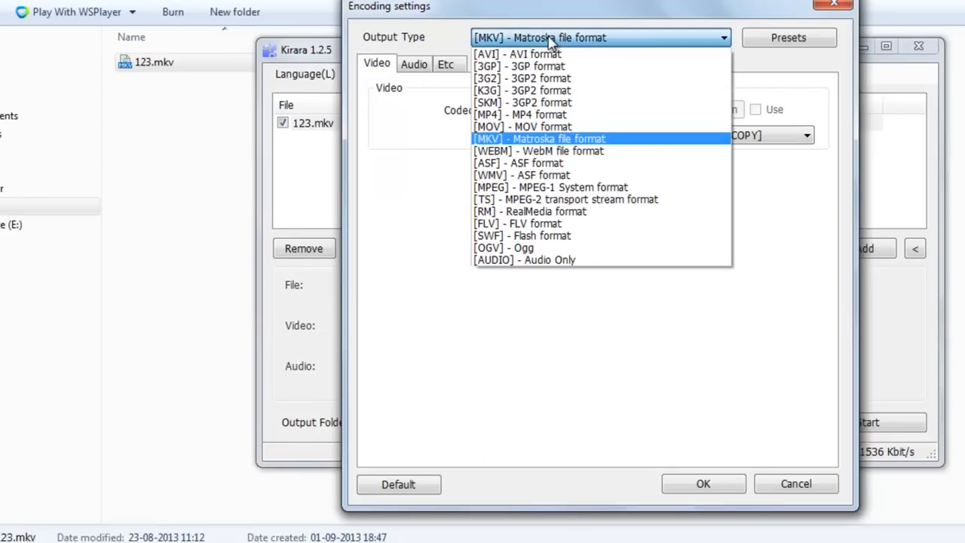
click(540, 139)
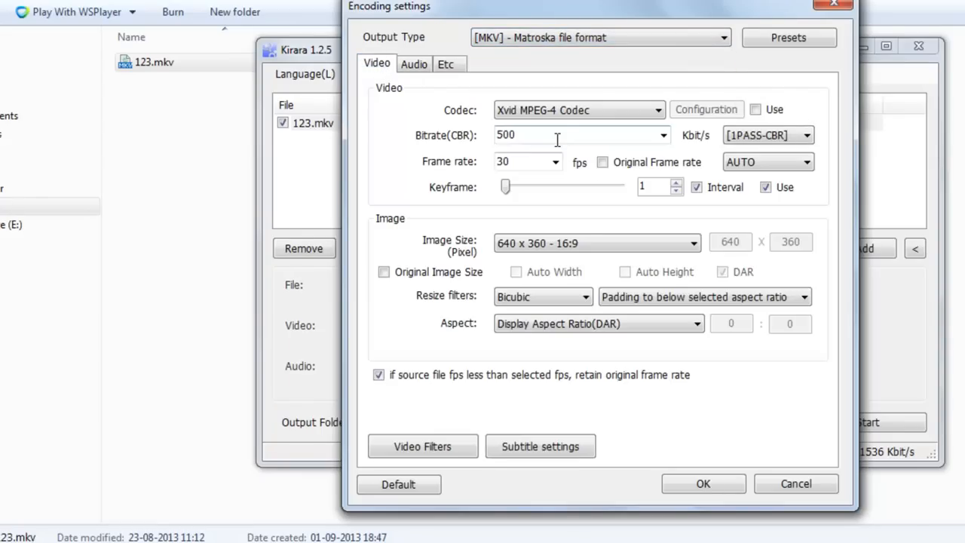
click(656, 108)
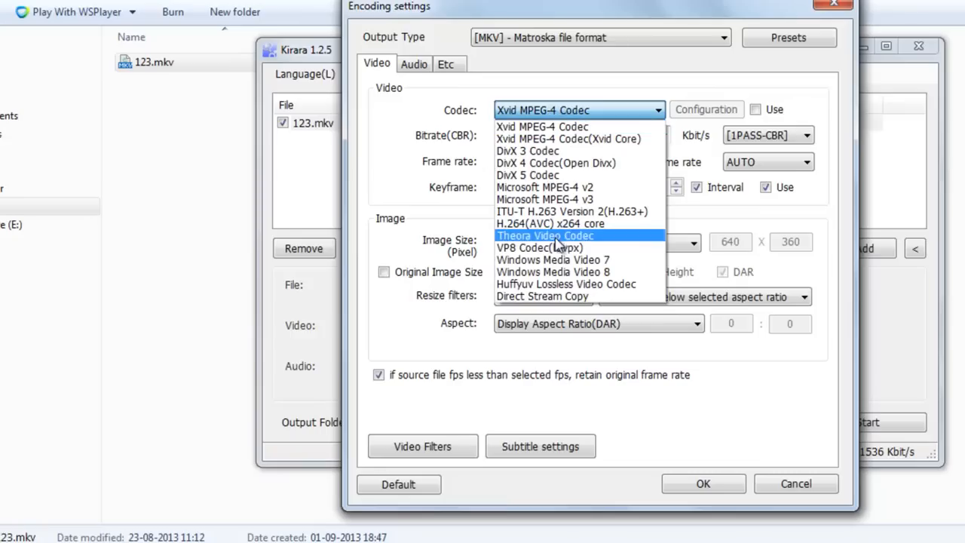
click(542, 296)
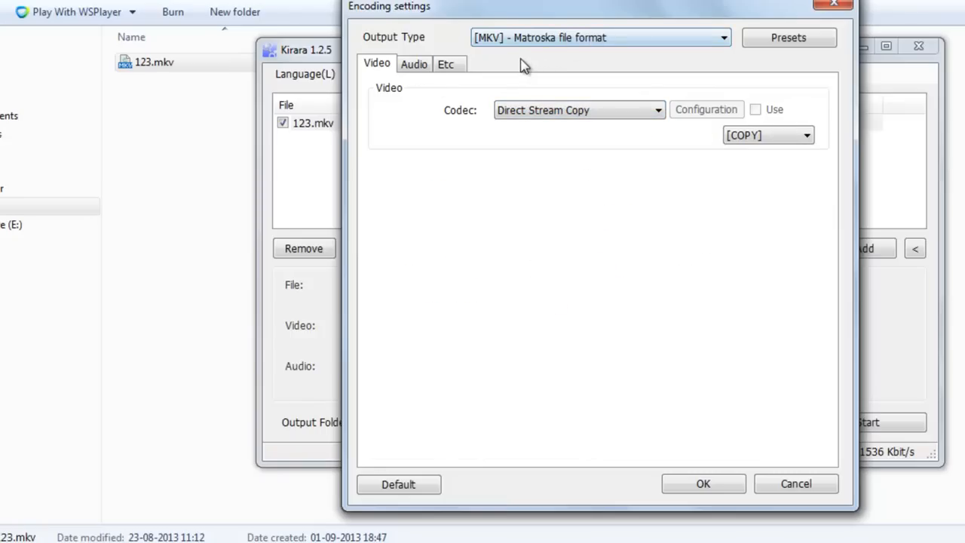
On the Audio tab set Codec to Dolby Digital AC3 and Channel to 6 channels
click(414, 63)
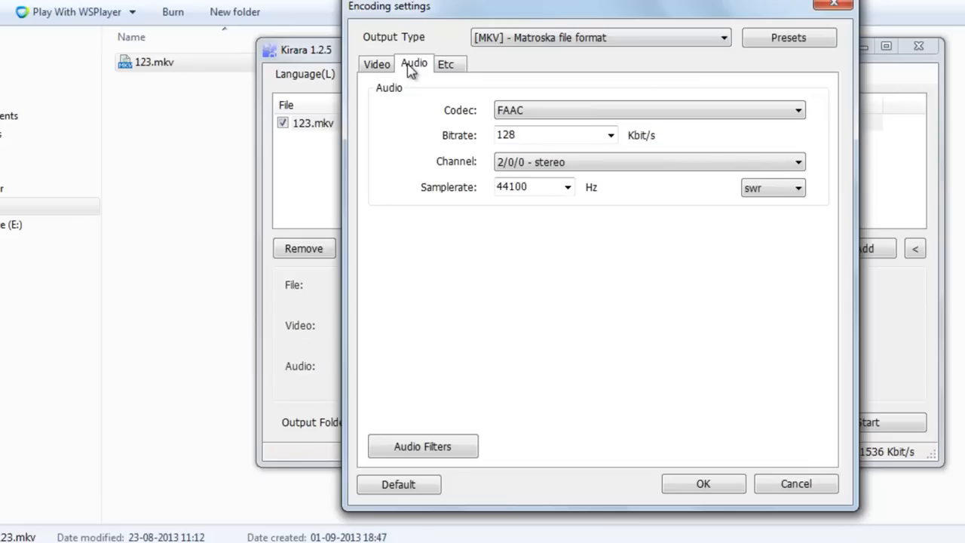
mouse_move(480, 93)
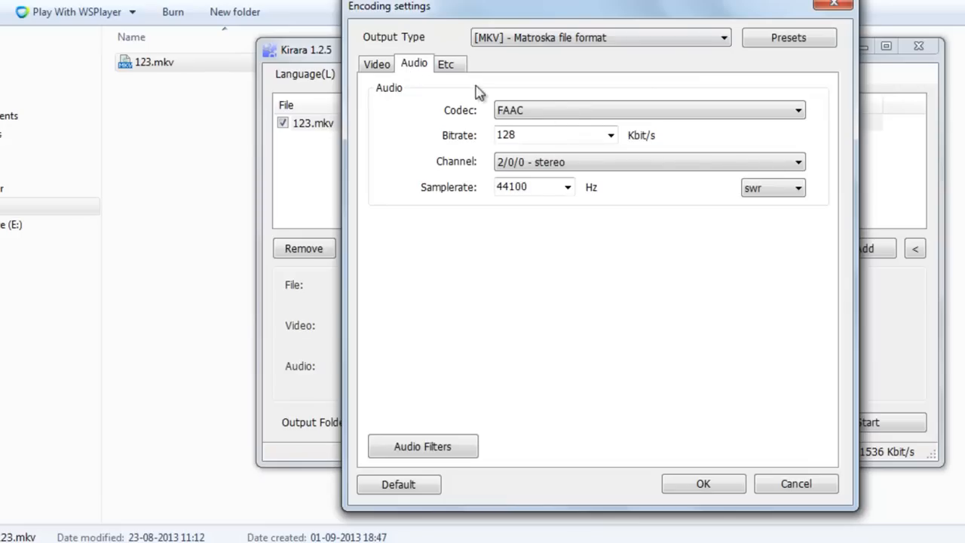
click(798, 110)
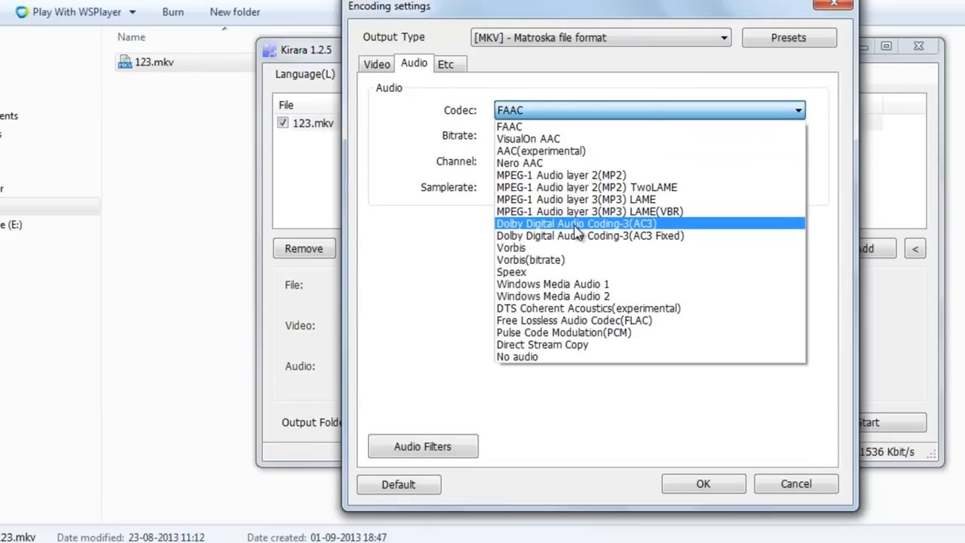
click(576, 223)
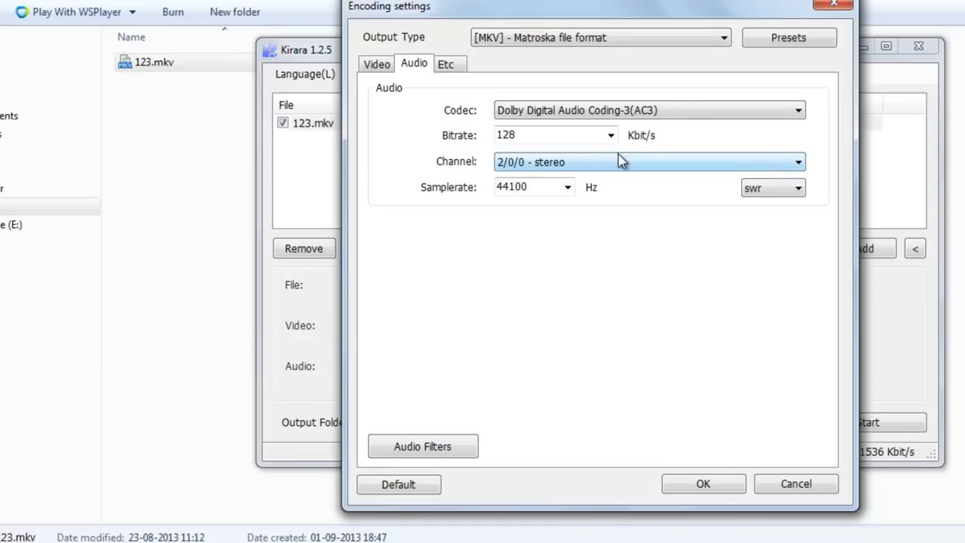
click(796, 163)
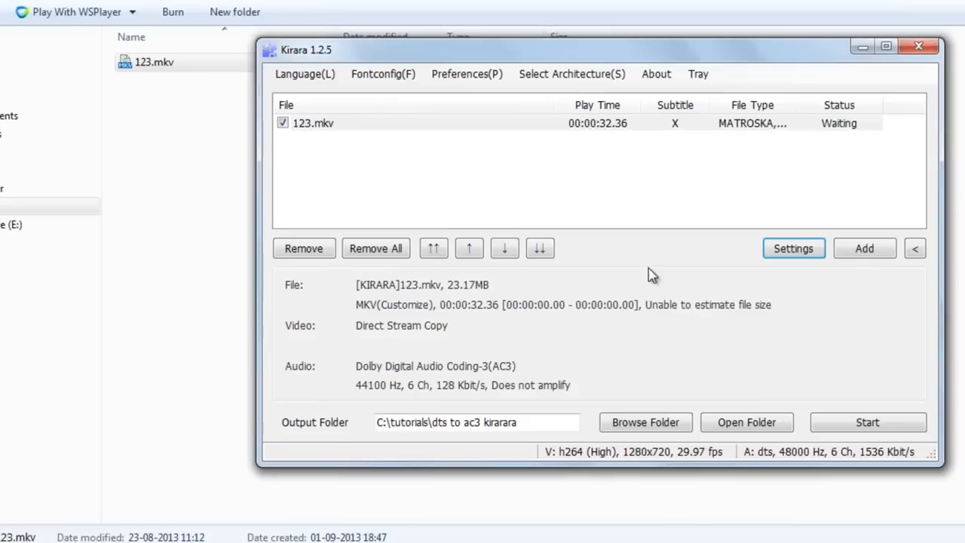
mouse_move(709, 305)
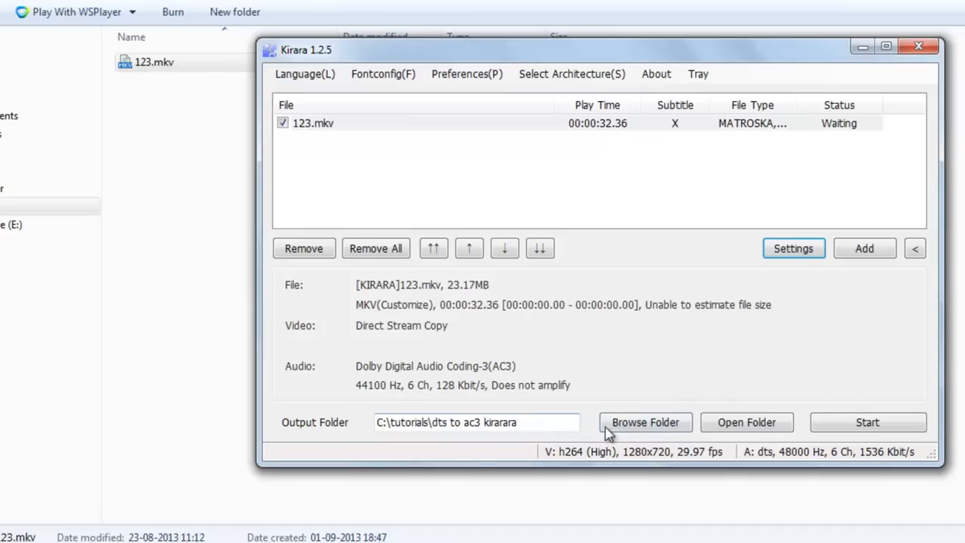
mouse_move(395, 422)
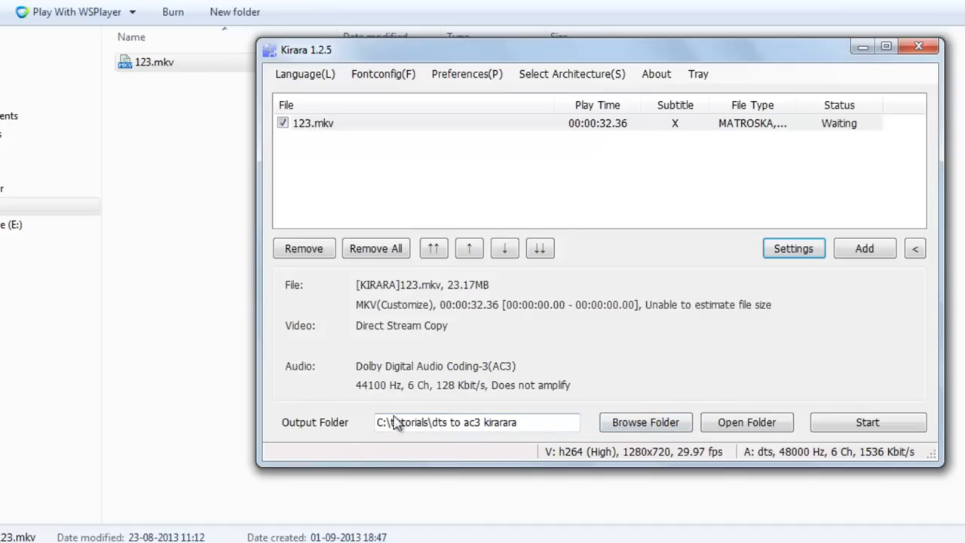
mouse_move(509, 405)
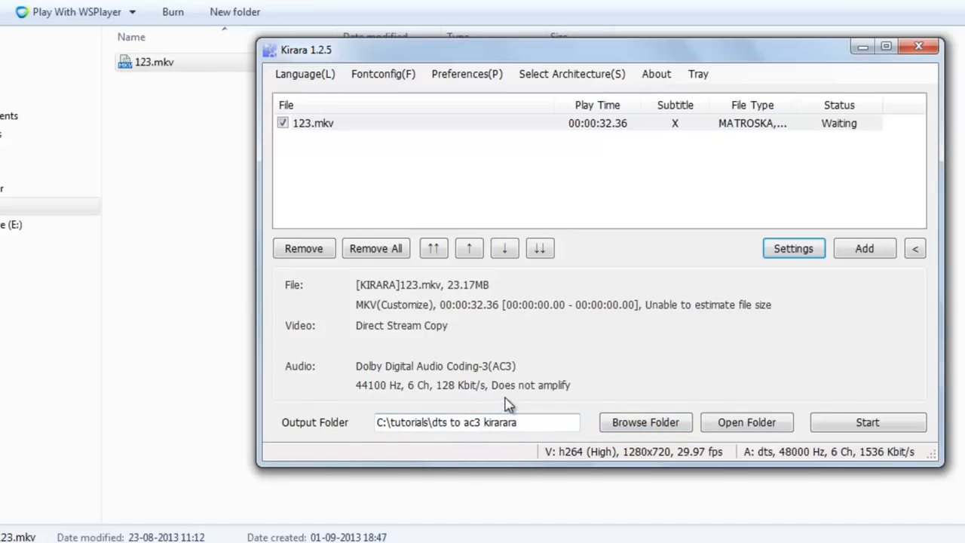
Start the conversion of 123.mkv and let it run until Done
click(867, 422)
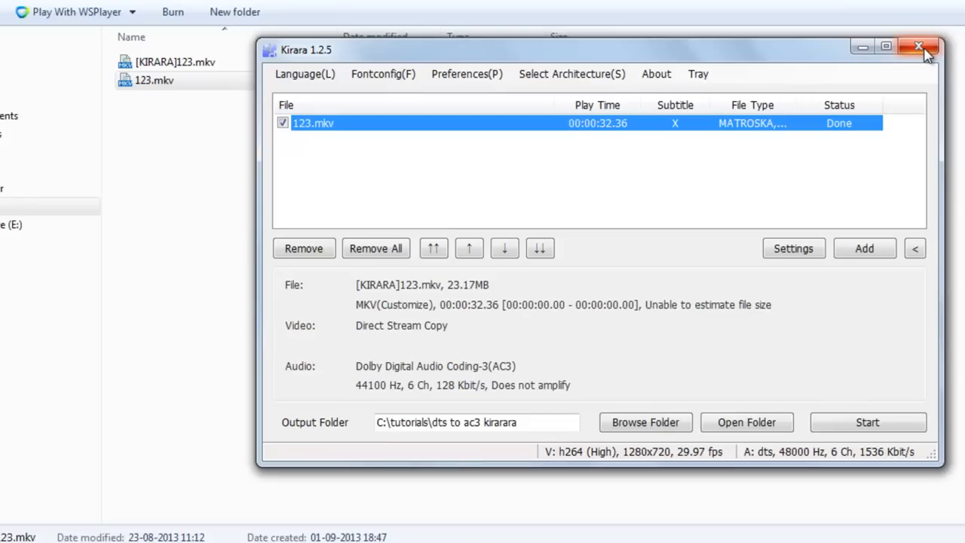
mouse_move(572, 63)
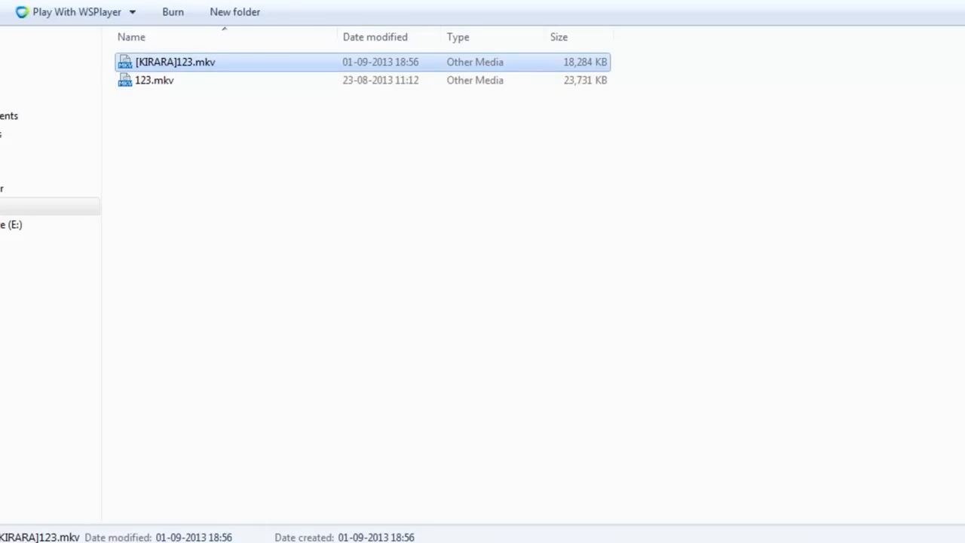
Load [KIRARA]123.mkv into the queue and select it to read its H.264 / AC3 6-channel stream info
double_click(175, 62)
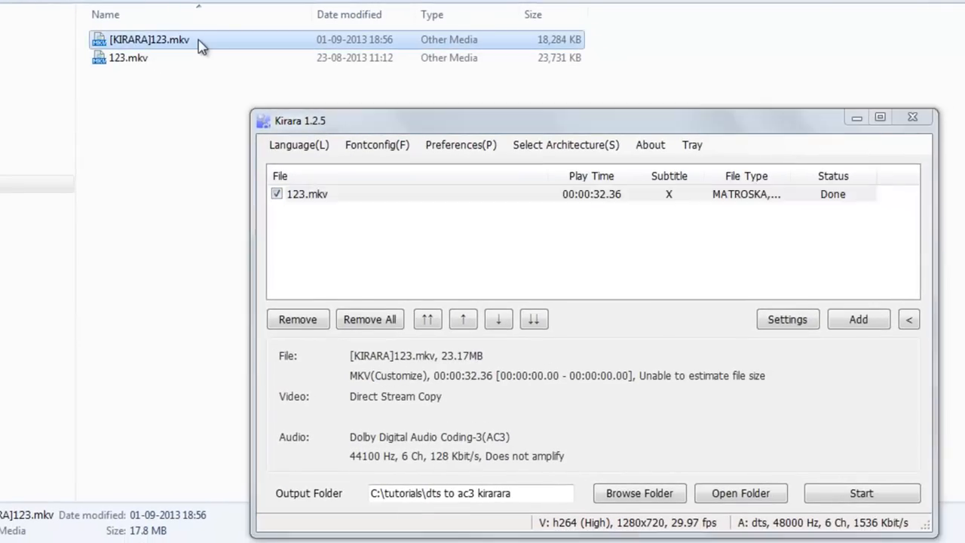
click(858, 320)
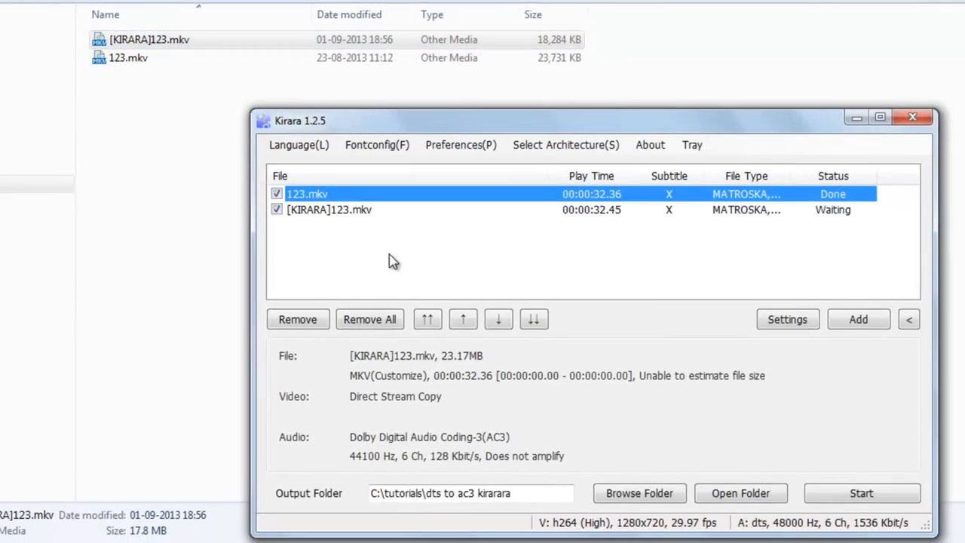
click(329, 208)
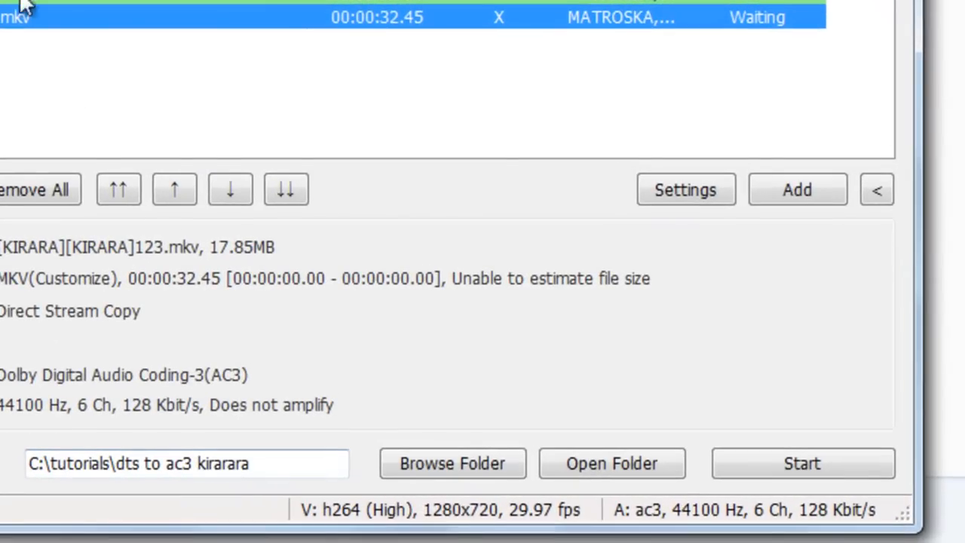
mouse_move(596, 535)
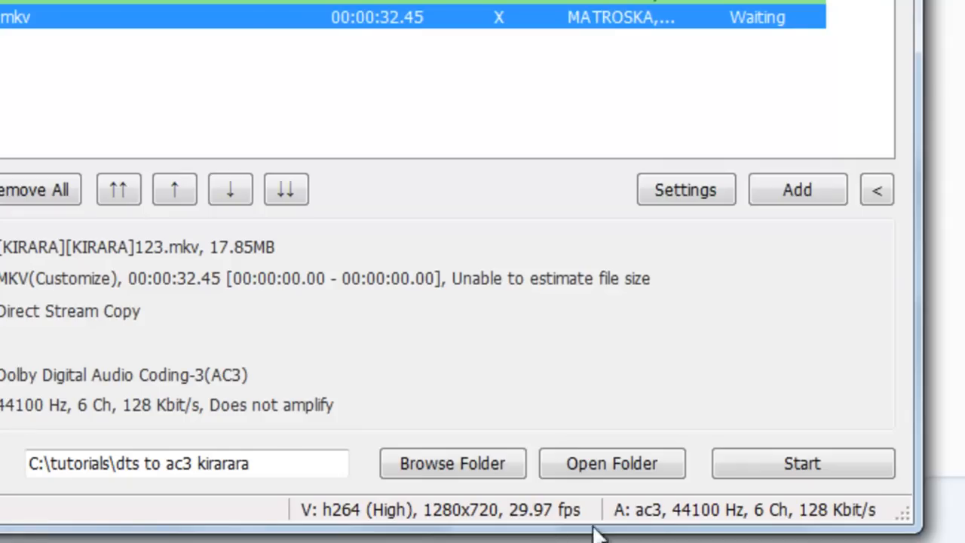
mouse_move(646, 521)
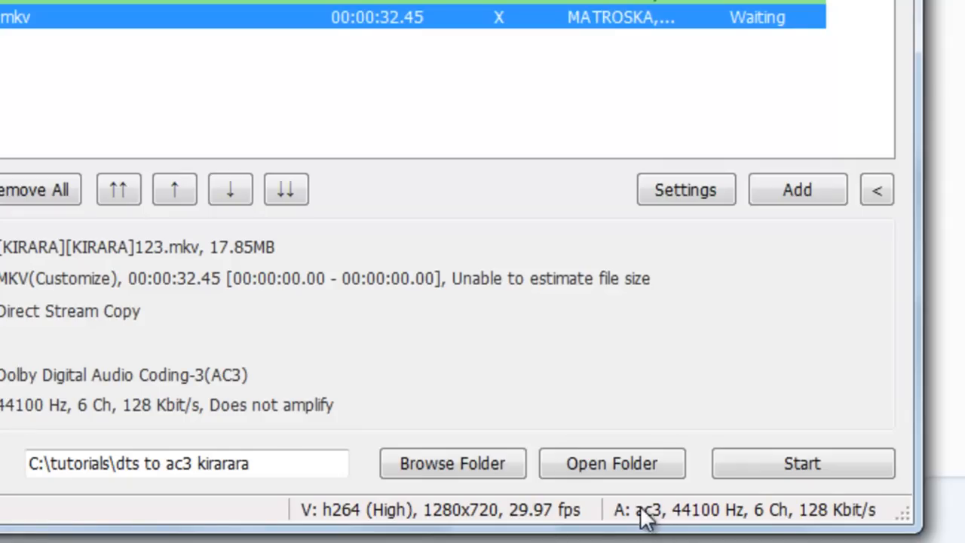
mouse_move(646, 519)
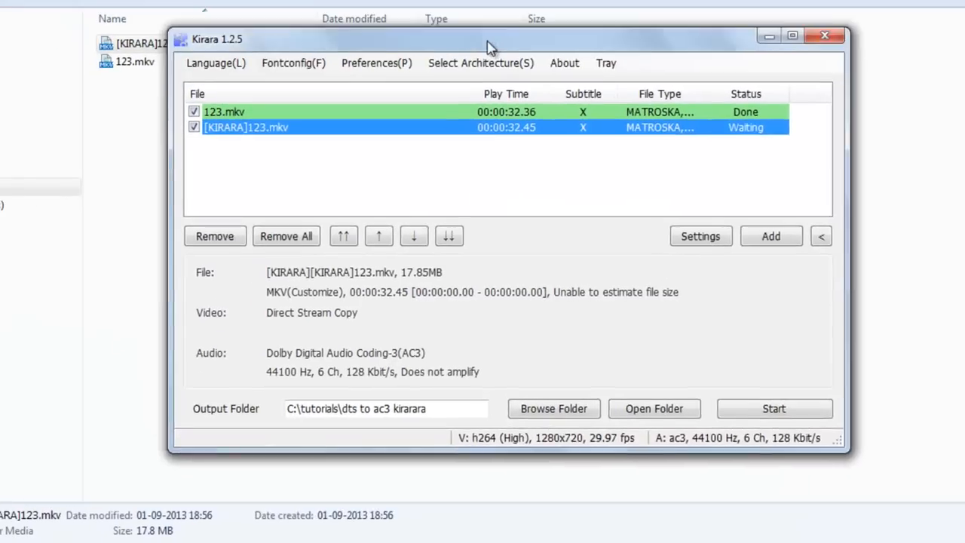
drag(490, 45, 471, 54)
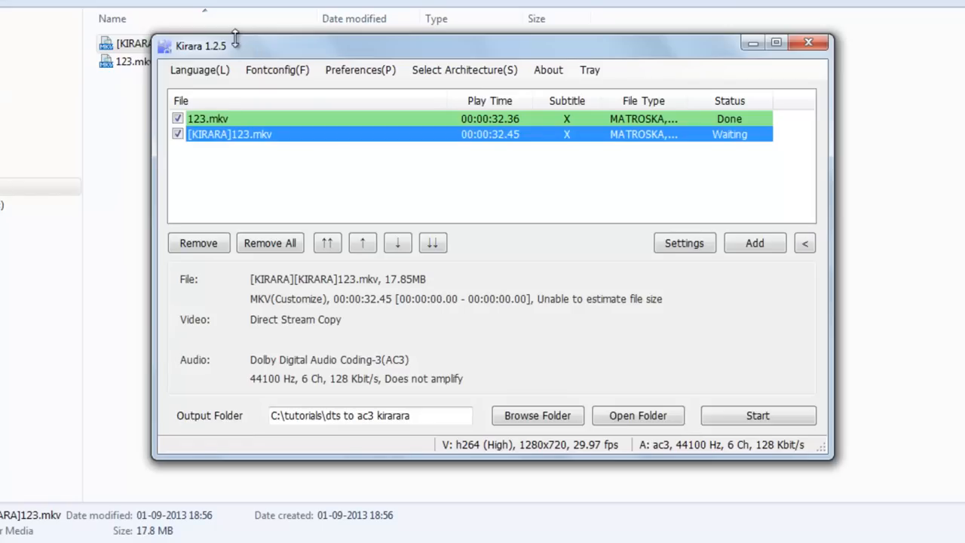
mouse_move(273, 63)
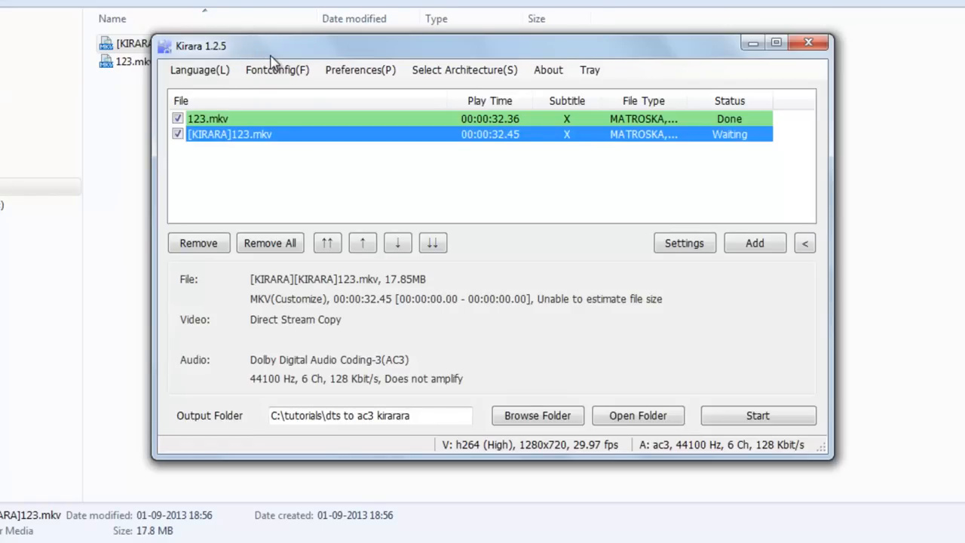